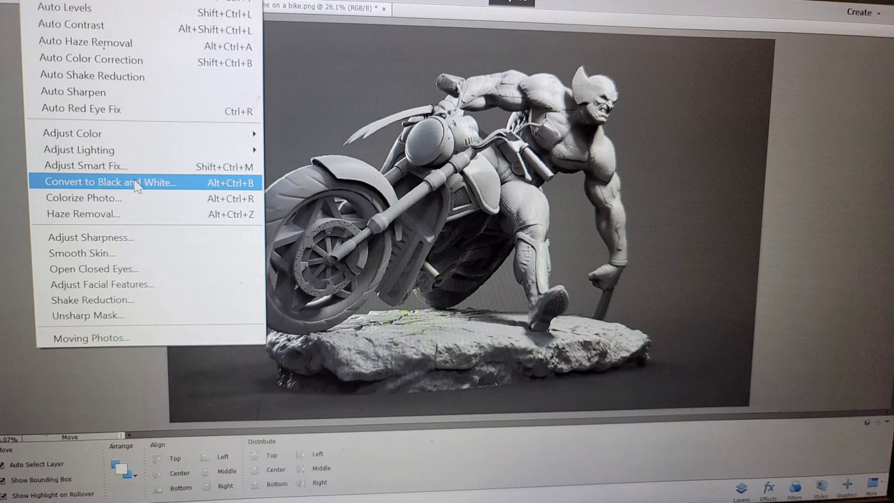
Step: Apply Convert to Black and White to the Wolverine motorcycle statue photo
left_click(109, 181)
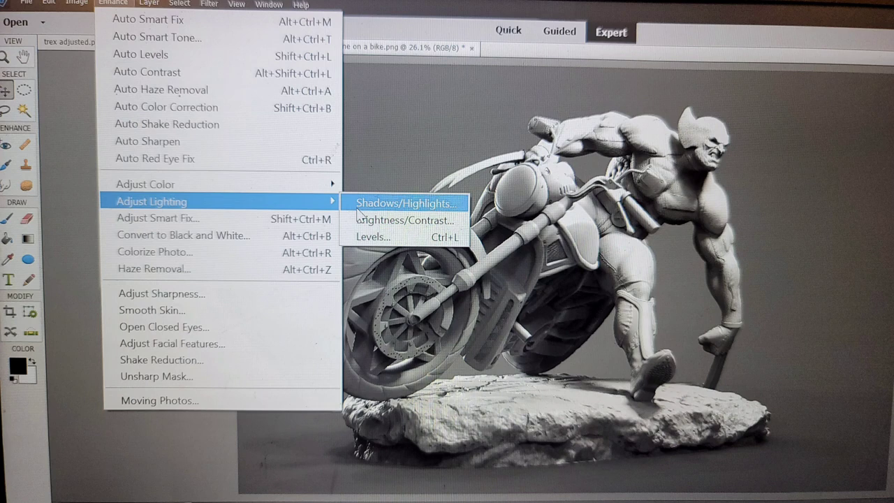
Step: Boost shadow and highlight detail with the Shadows/Highlights adjustment
left_click(403, 202)
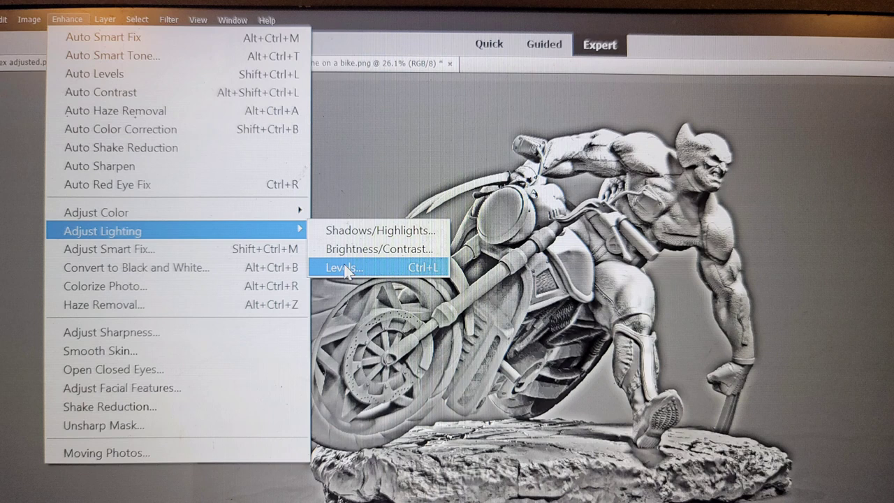
Step: Raise contrast on the statue image using the Levels adjustment
left_click(343, 267)
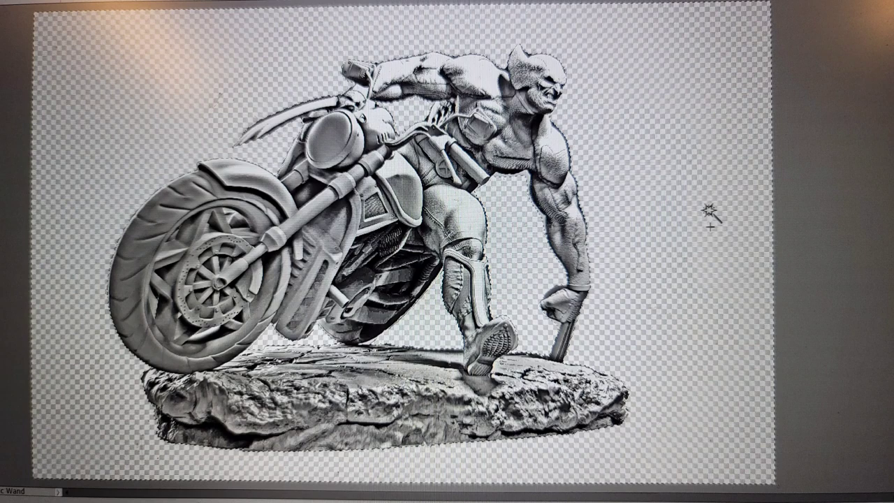
Step: Delete the gray backdrop with the Magic Wand and reselect the empty area
left_click(86, 16)
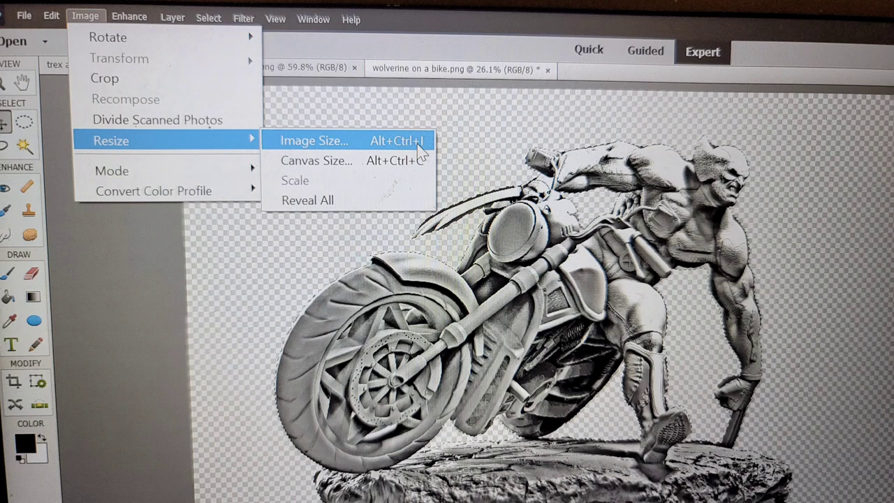
Step: Enter new dimensions for the masked statue in Image Size
left_click(314, 141)
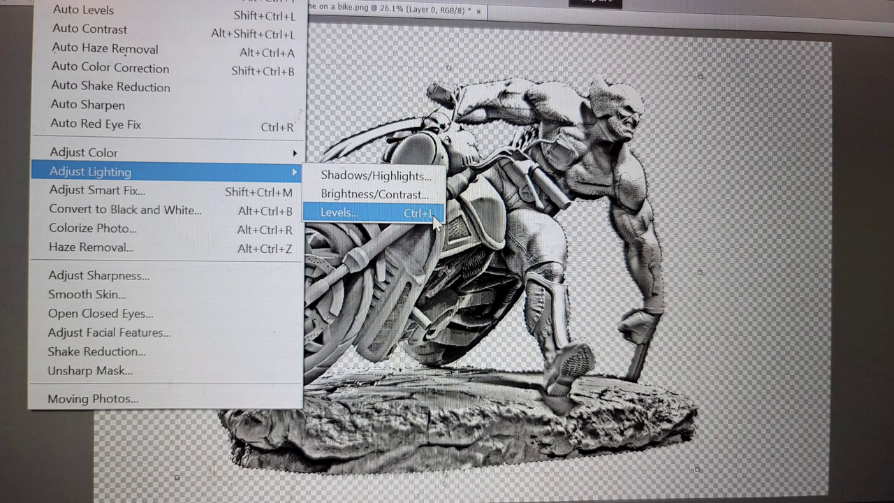
Step: Adjust Levels again to turn the masked statue into a solid black silhouette
left_click(338, 212)
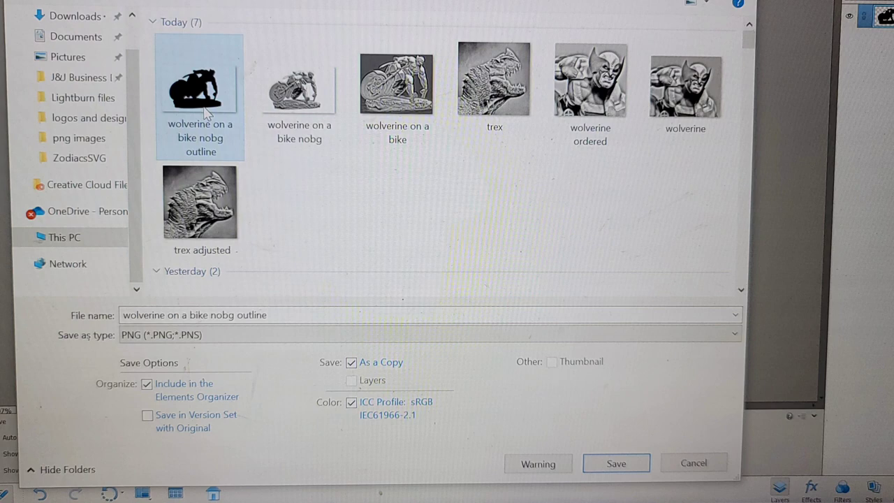
Step: Save the silhouette as PNG copy 'wolverine on a bike nobg outline'
left_click(615, 463)
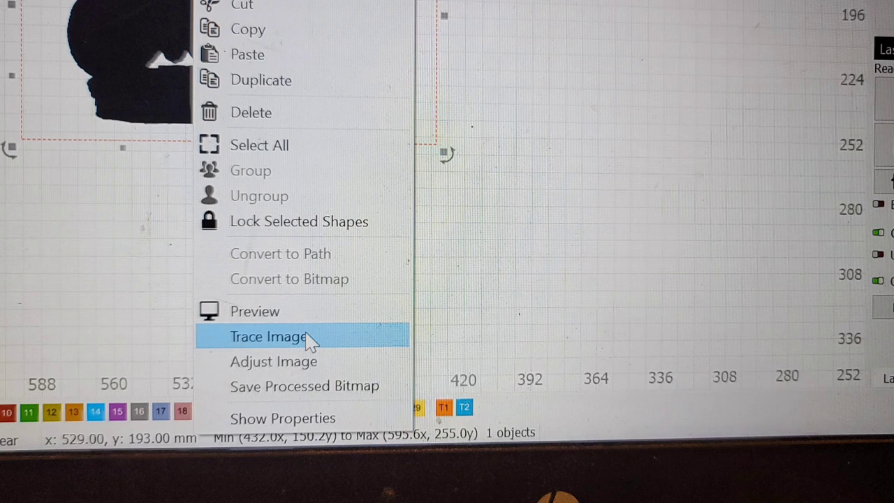
Step: Trace the silhouette image, deleting the source image after the trace
left_click(267, 336)
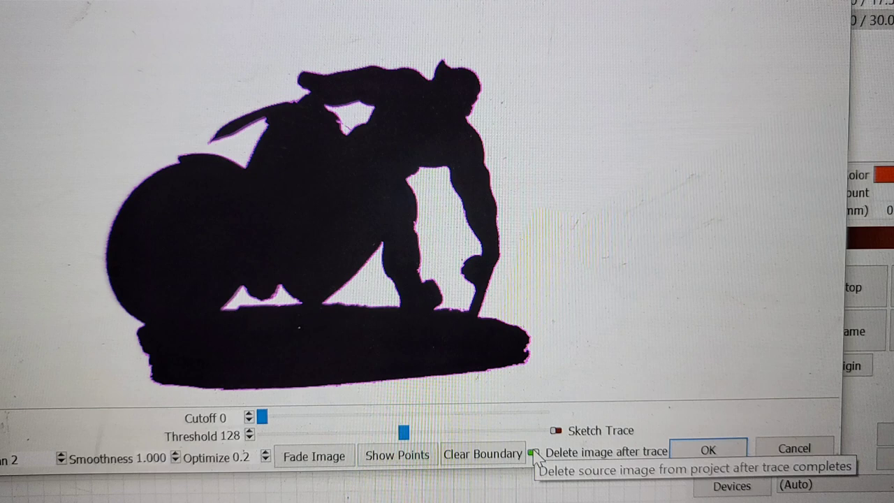
left_click(706, 448)
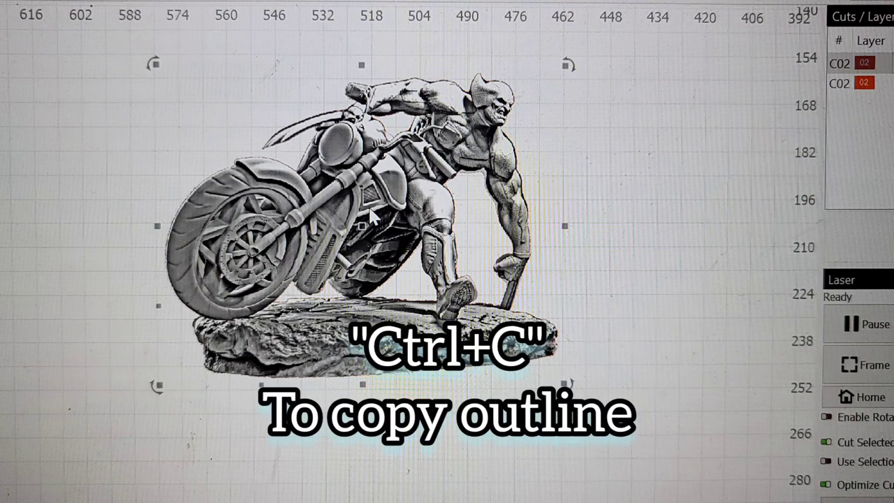
Step: Paste a copy of the traced outline in place over the statue image
key("alt+v")
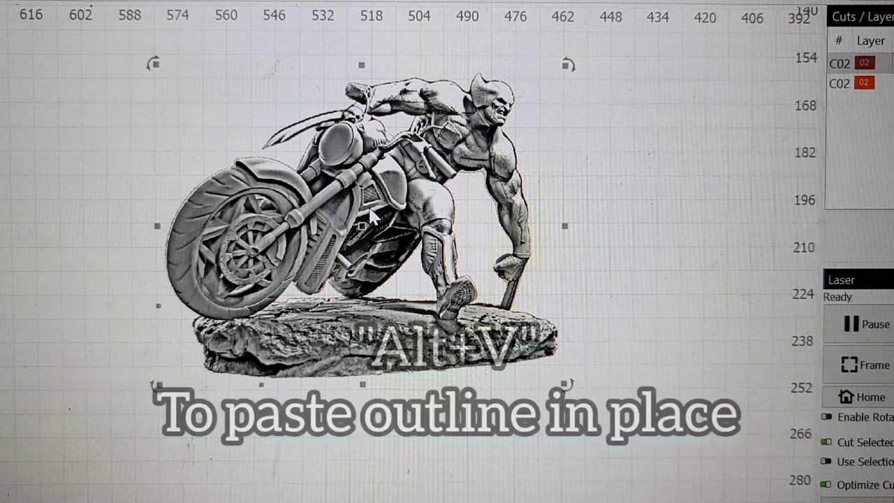
key("alt+v")
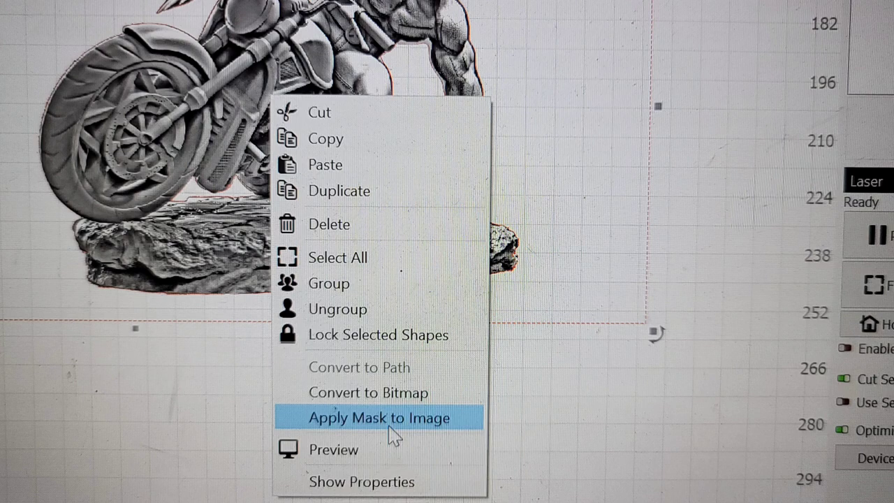
Step: Apply the outline as a mask to the wolverine statue image
left_click(378, 417)
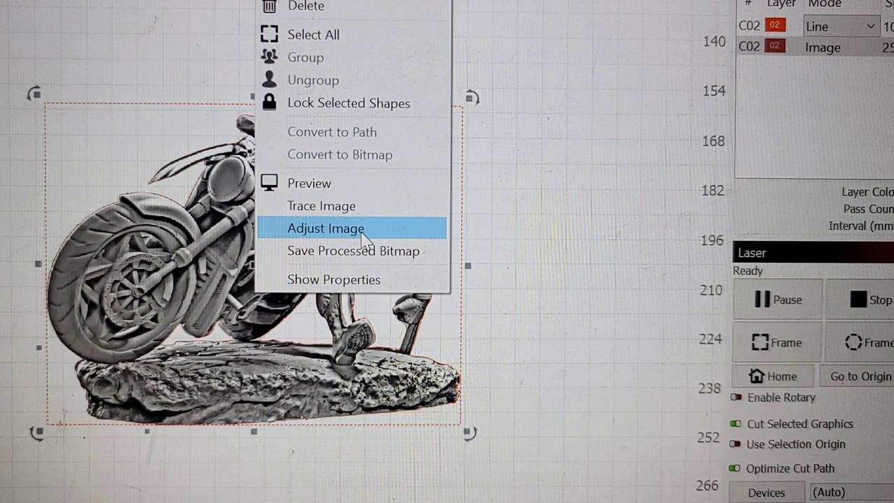
Step: Open Adjust Image for the motorcycle statue picture
left_click(325, 228)
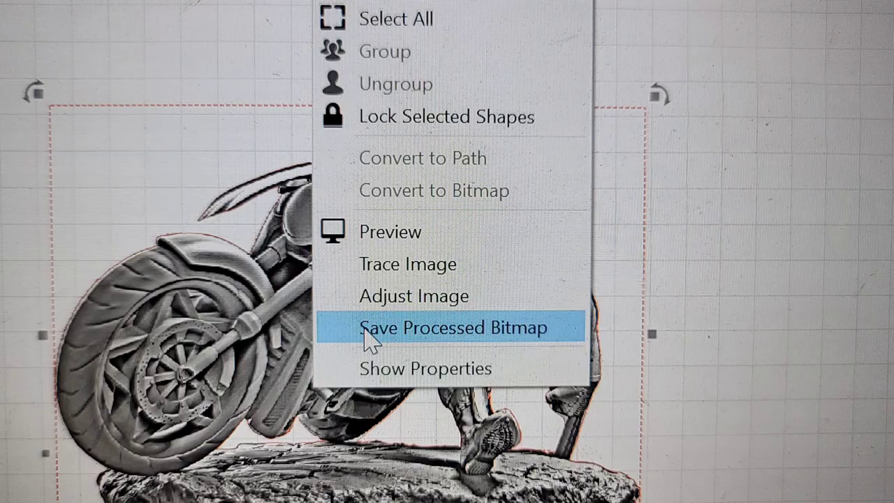
Step: Choose Save Processed Bitmap for the statue image
left_click(454, 327)
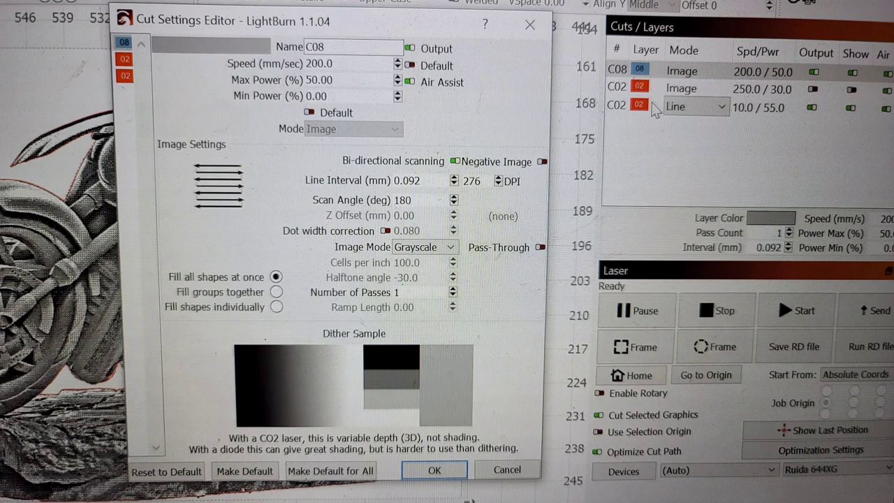
Step: Confirm layer C08 as grayscale at 200 mm/s, 50% power, 0.092 mm interval
left_click(433, 469)
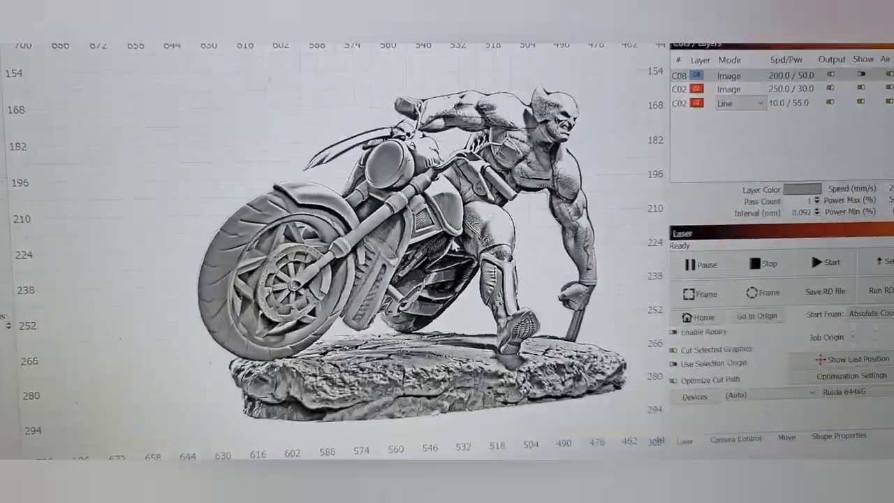